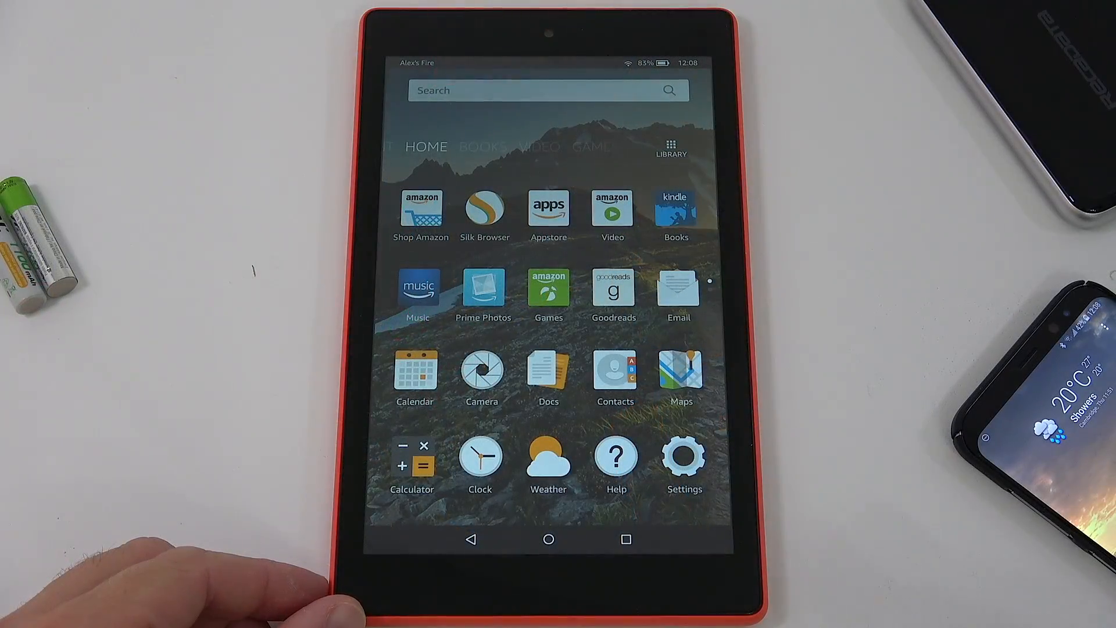
# Enable Apps from Unknown Sources under Settings > Security, accept the warning, and go home.
pyautogui.click(683, 456)
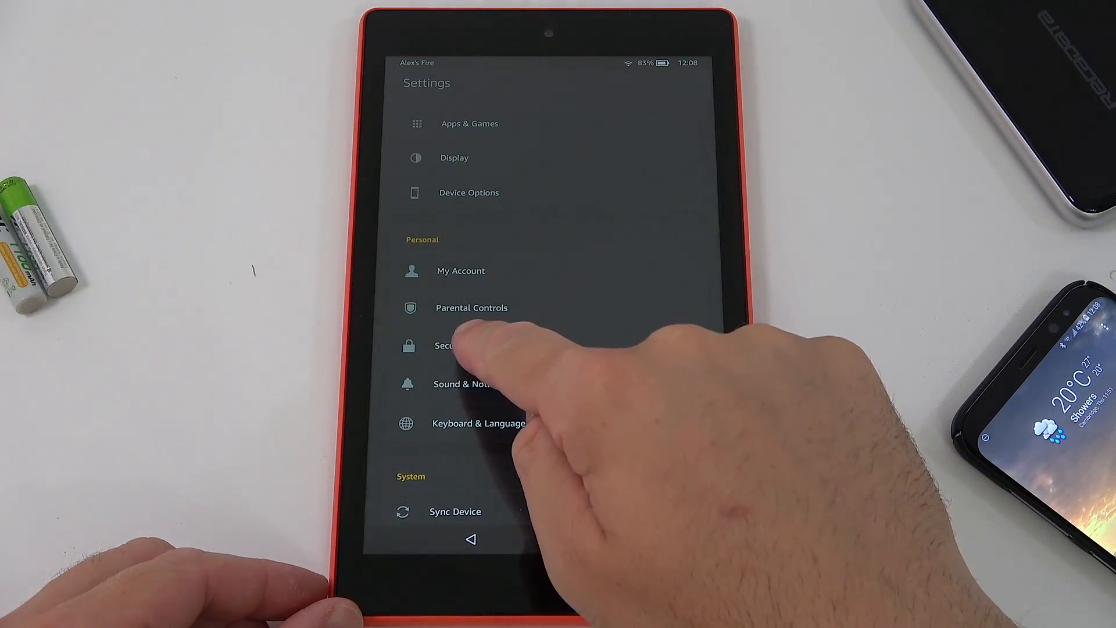
pyautogui.click(445, 345)
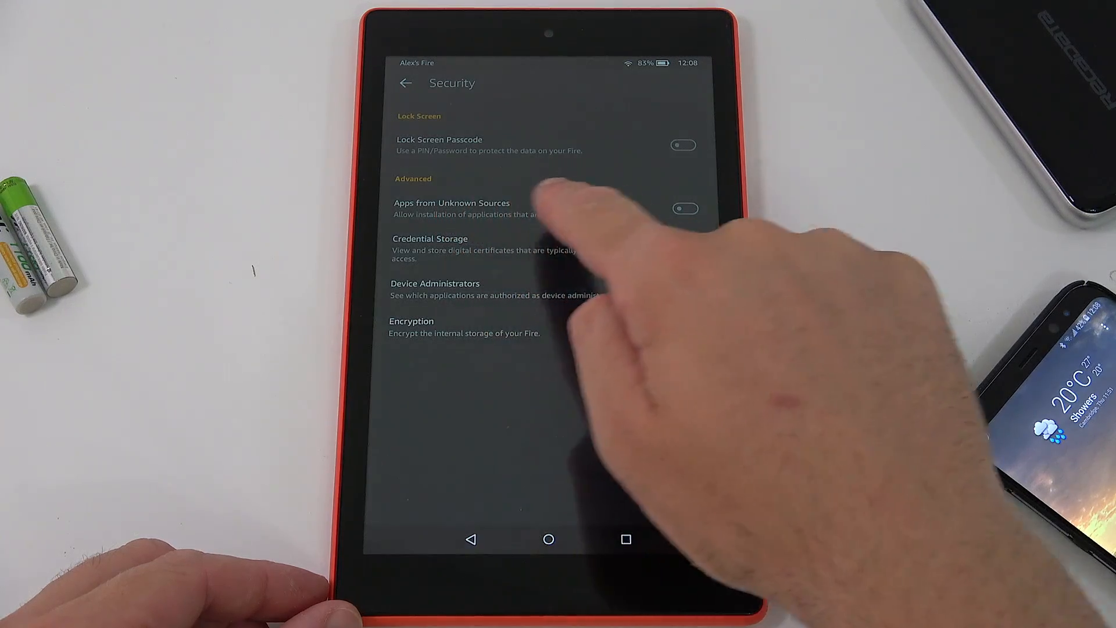
pyautogui.click(682, 208)
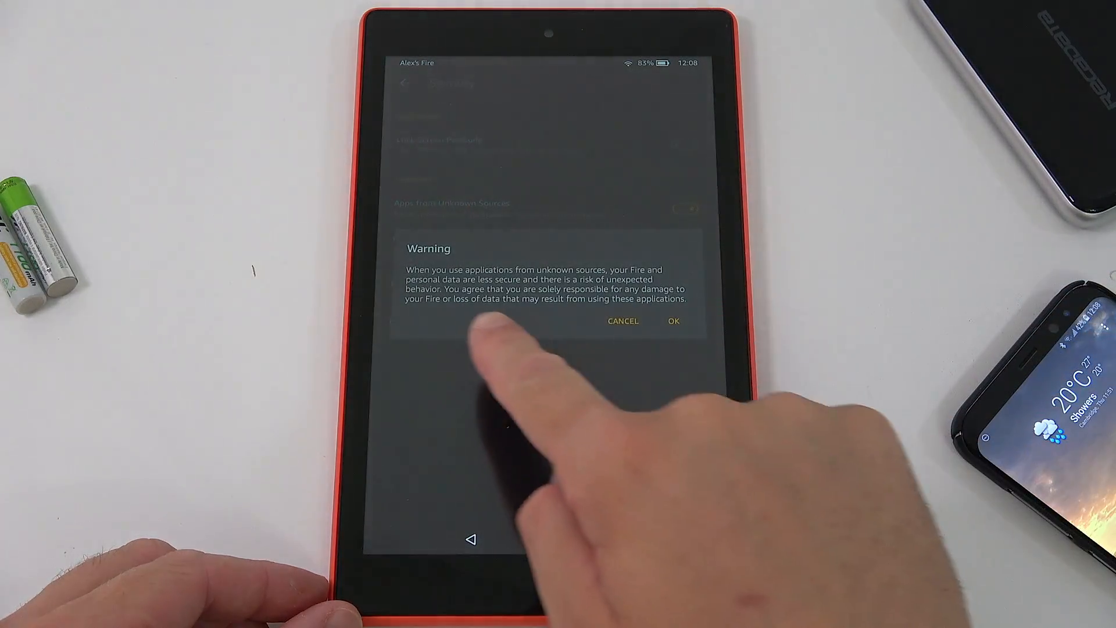
pyautogui.click(672, 320)
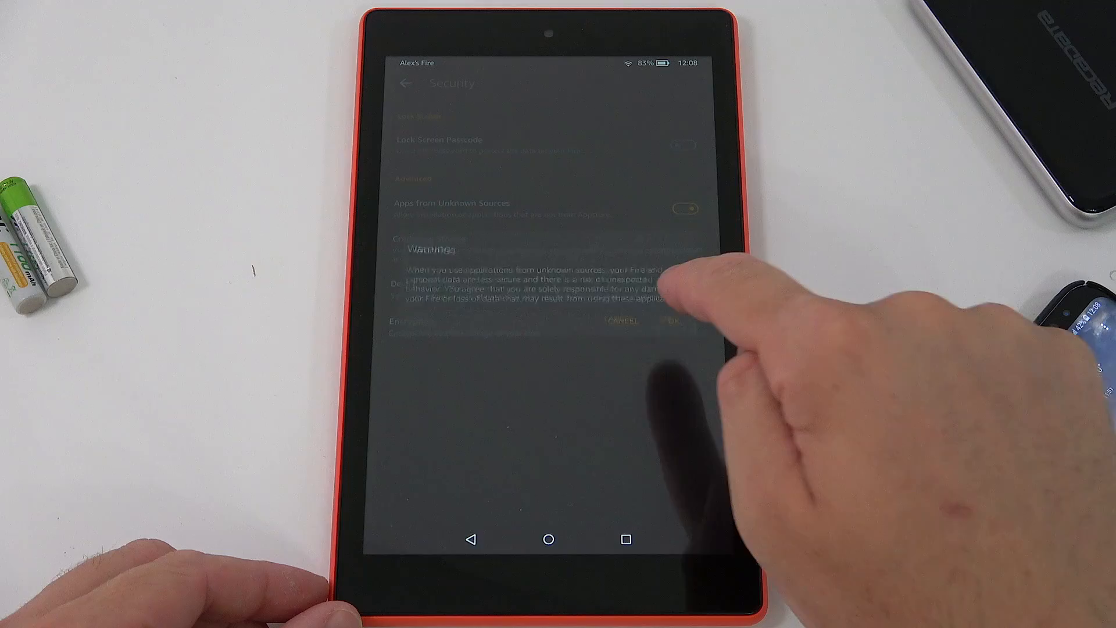
pyautogui.click(670, 321)
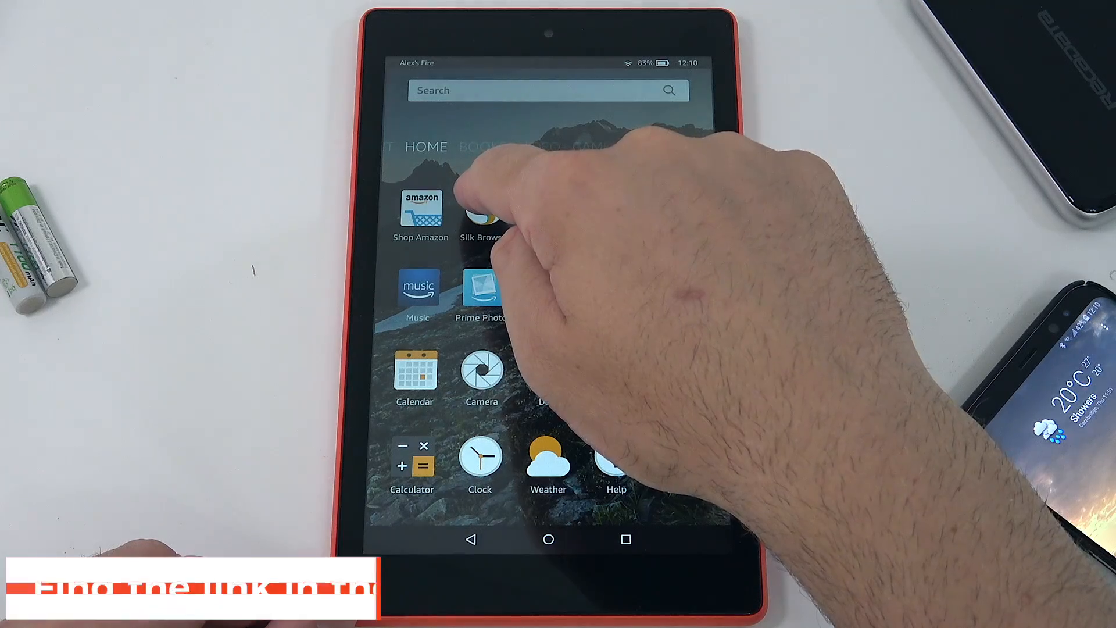
# Launch Silk Browser and revisit the bit.ly link to the shared Google Drive folder.
pyautogui.click(477, 210)
pyautogui.write('b')
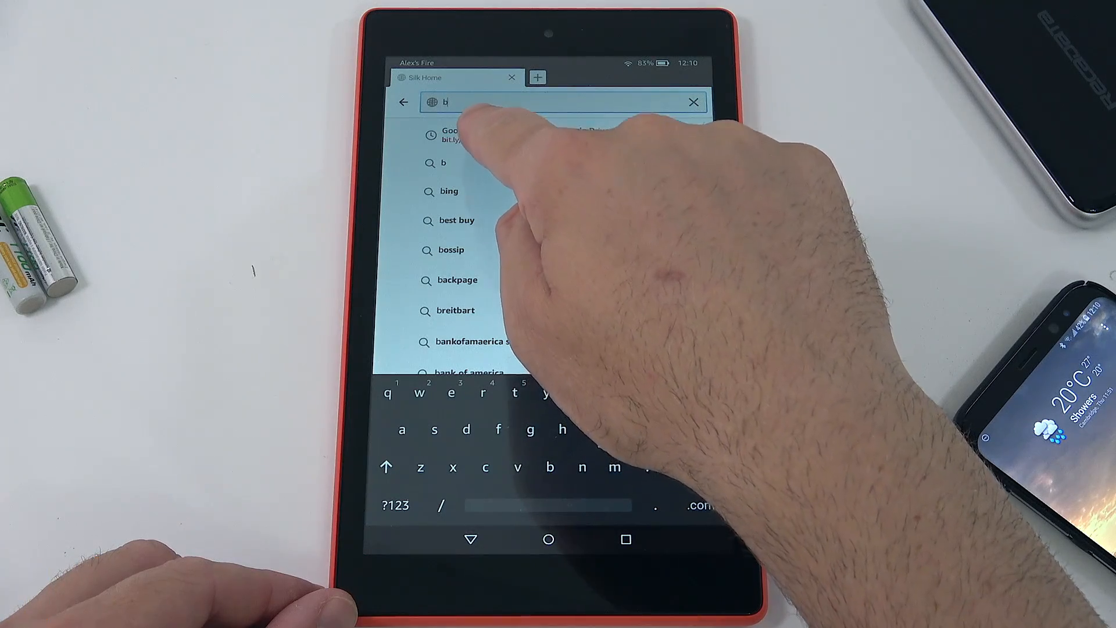
pyautogui.click(452, 135)
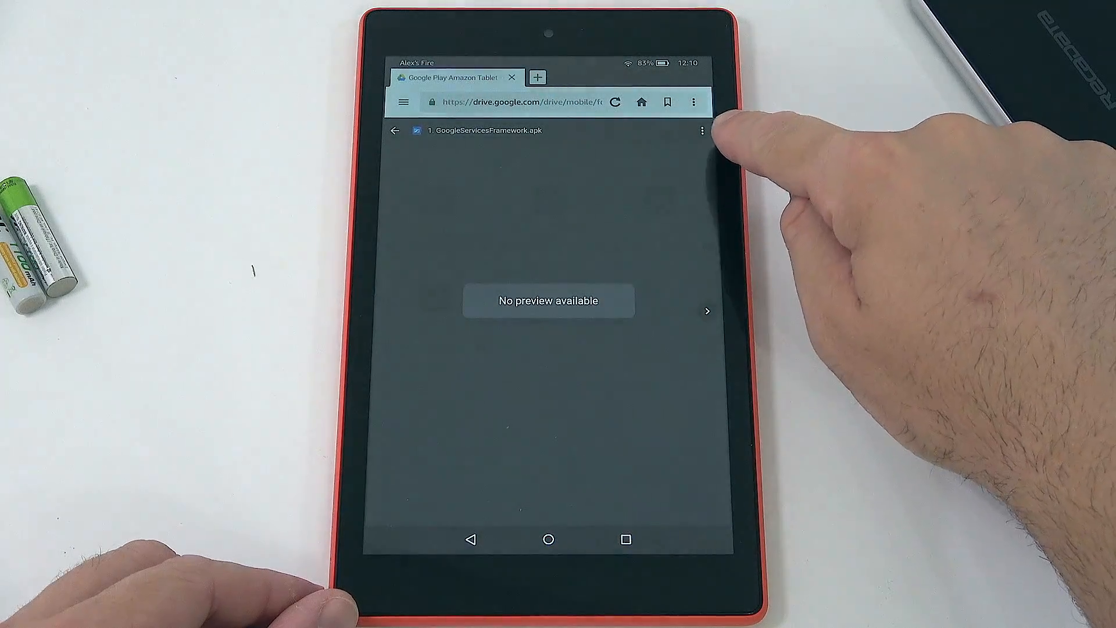
# Download GoogleServicesFramework.apk from Drive in a new tab, keeping it despite the harm warning.
pyautogui.click(702, 130)
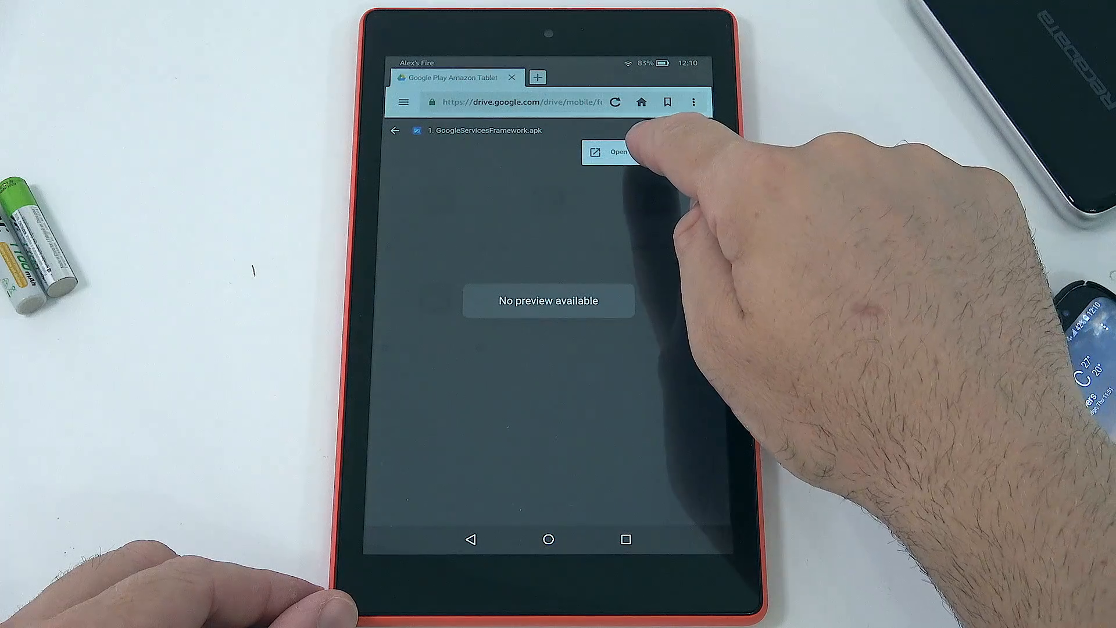
pyautogui.click(610, 152)
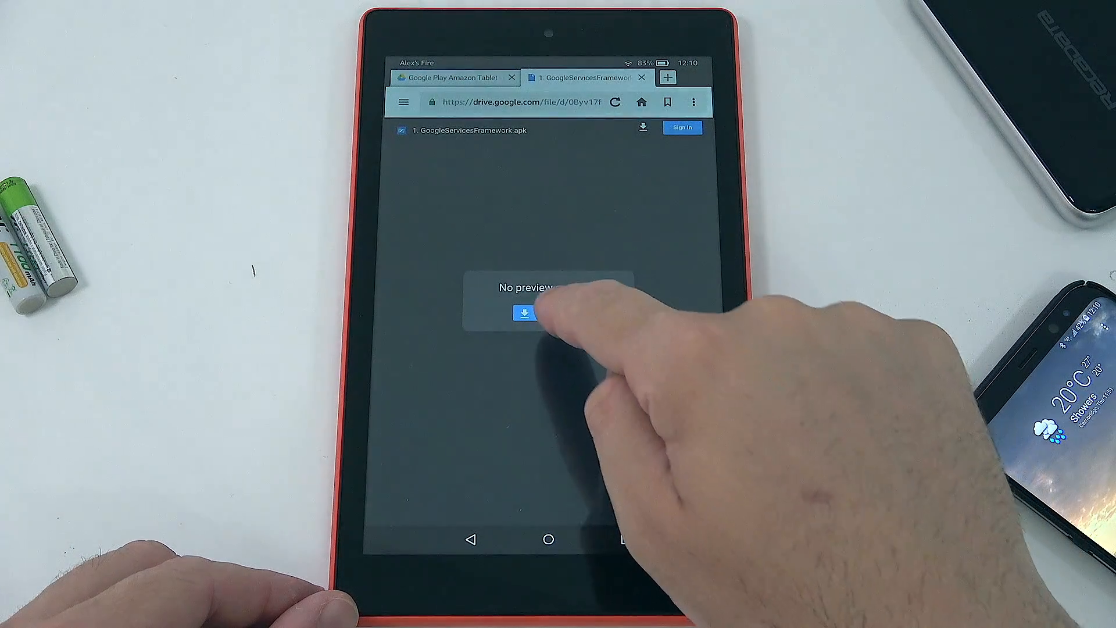
pyautogui.click(529, 313)
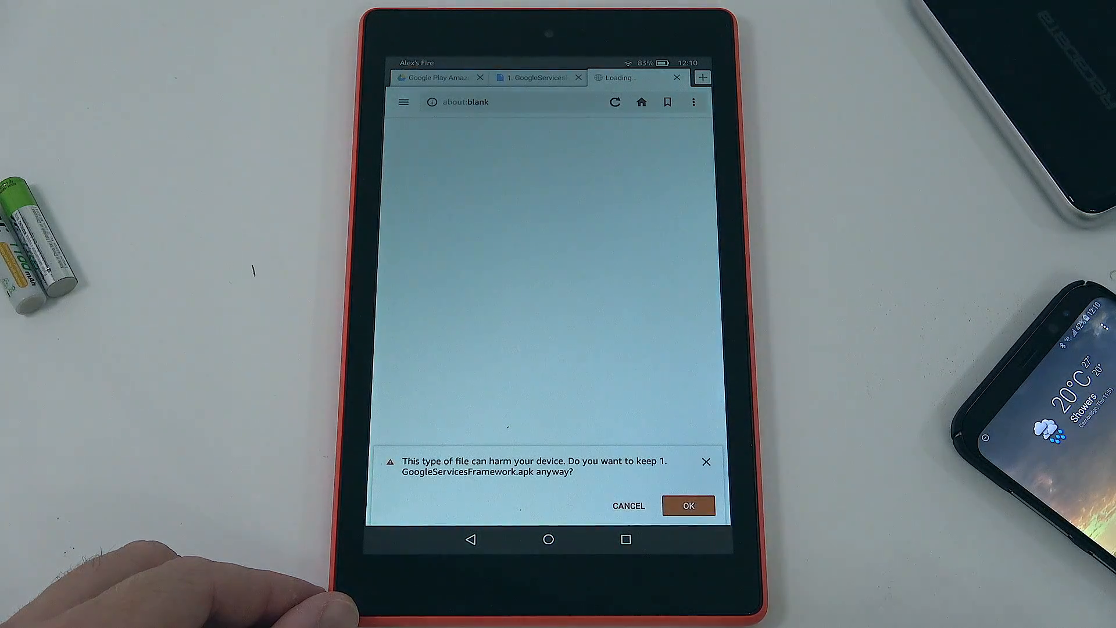
pyautogui.click(688, 506)
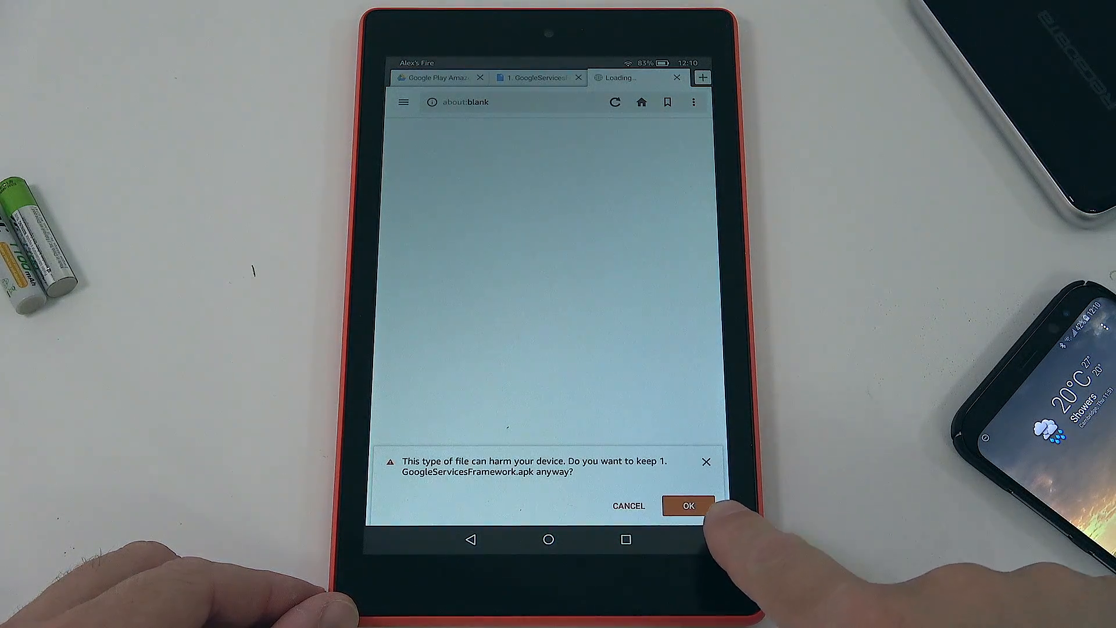
pyautogui.click(687, 506)
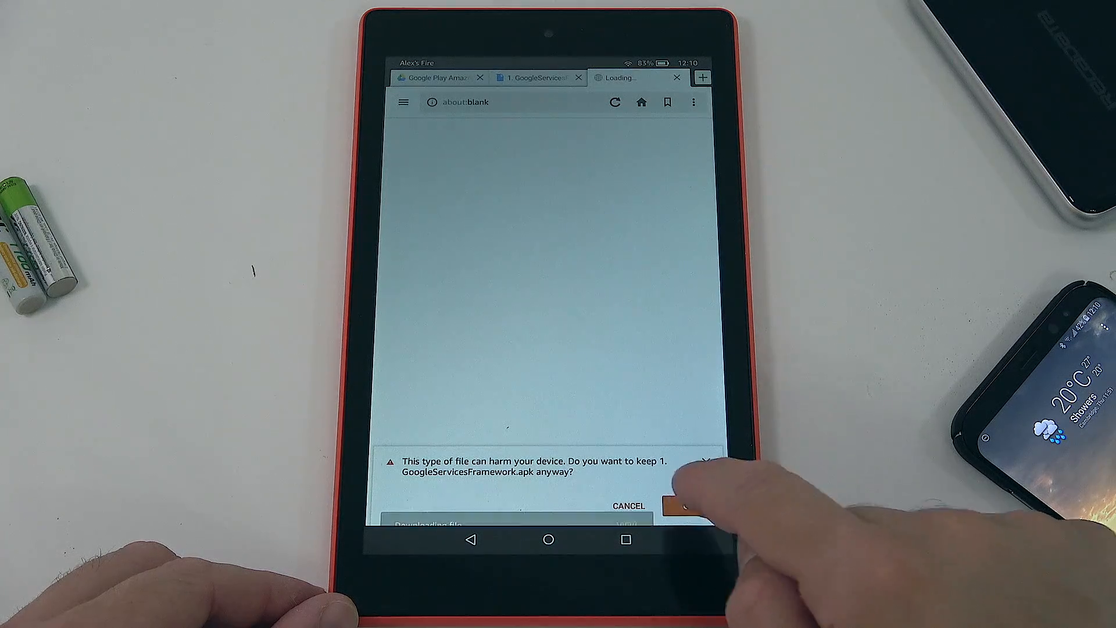
pyautogui.click(683, 505)
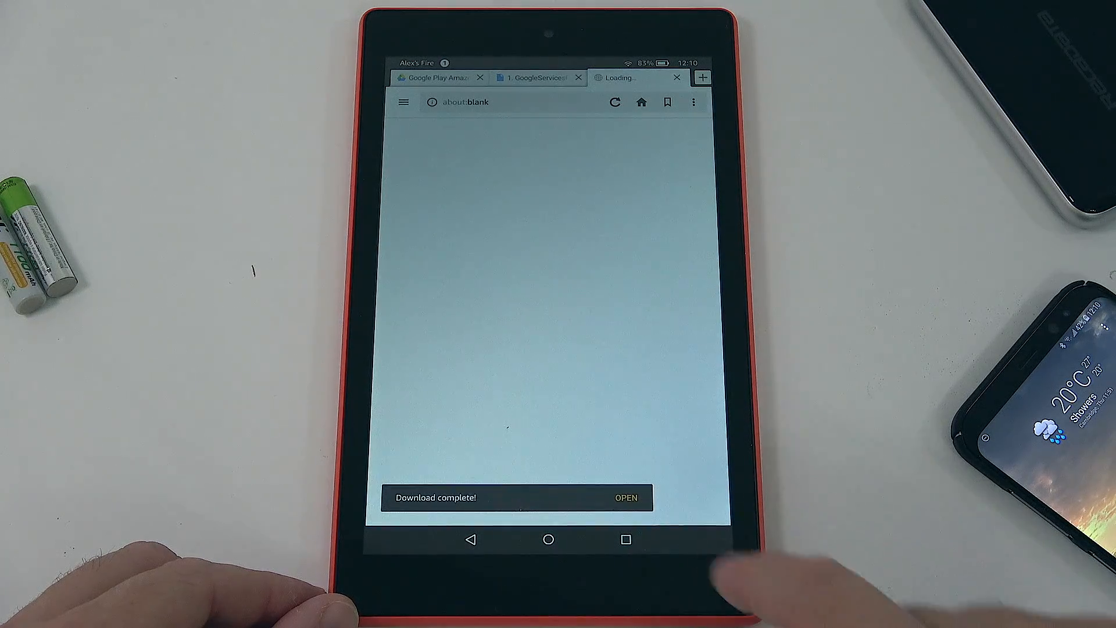
# Run the downloaded installer and install Google Services Framework.
pyautogui.click(626, 496)
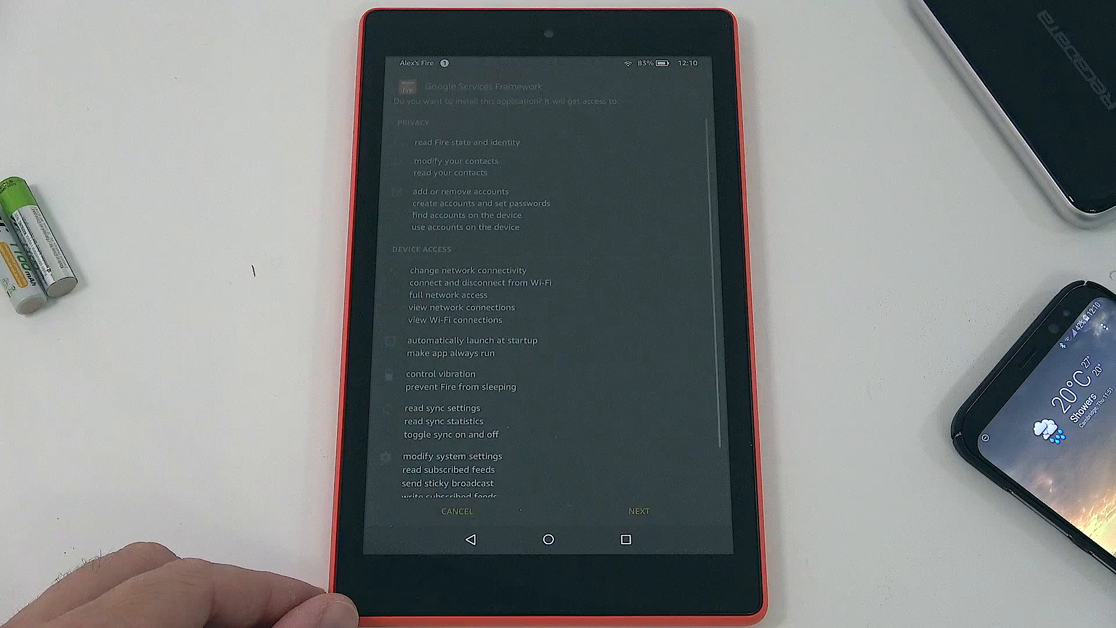
pyautogui.scroll(-3)
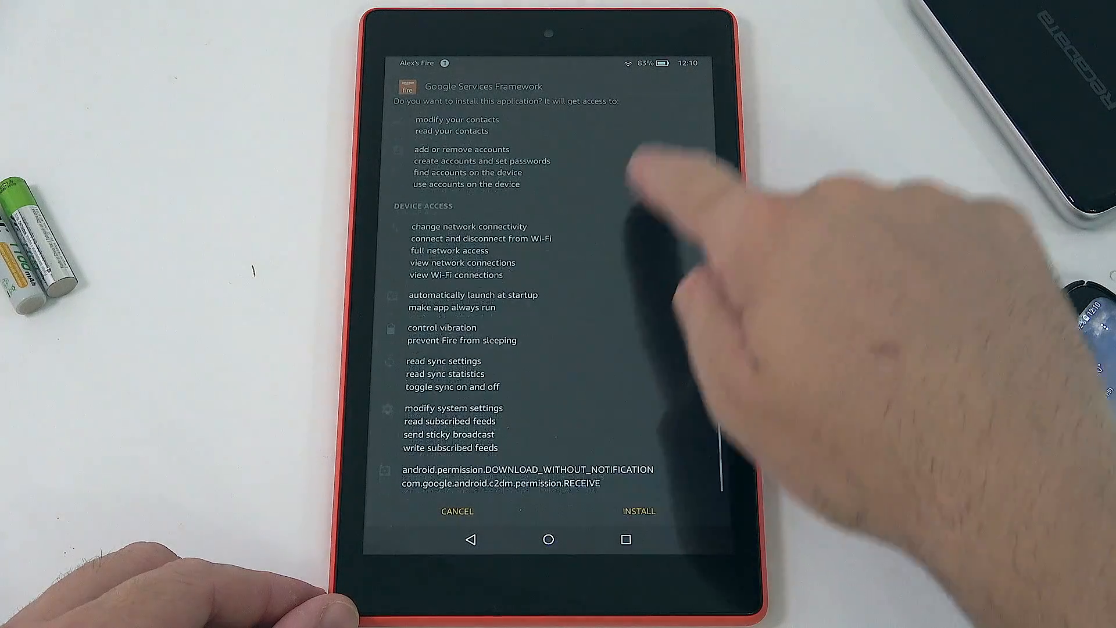
pyautogui.click(637, 510)
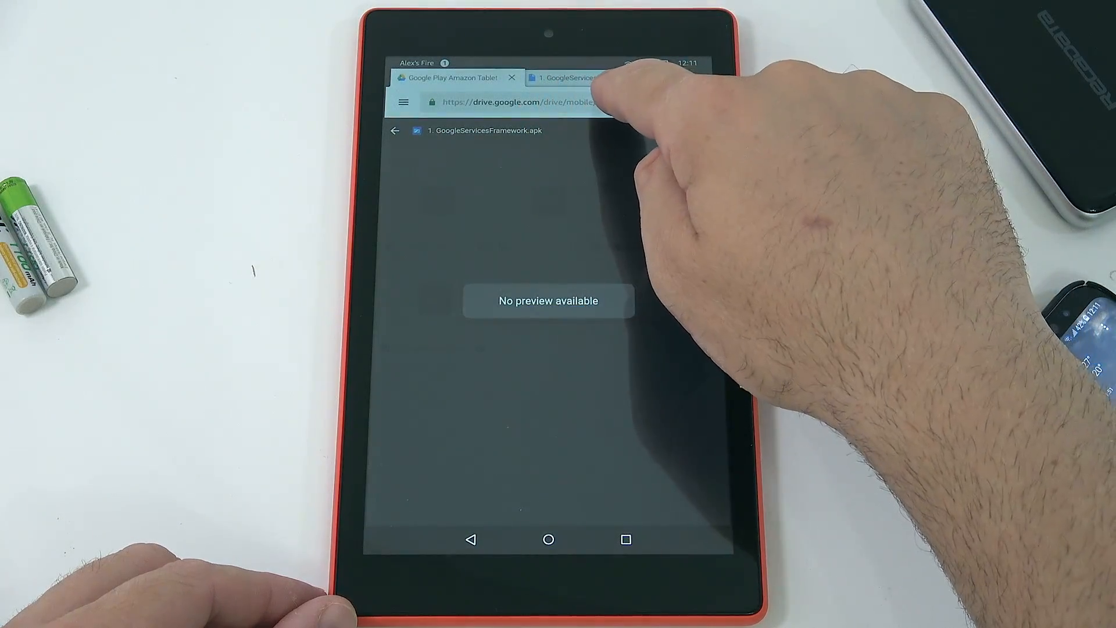
# Download GooglePlayServices.apk from Drive, keep it despite the warning, and install Google Play services.
pyautogui.click(584, 78)
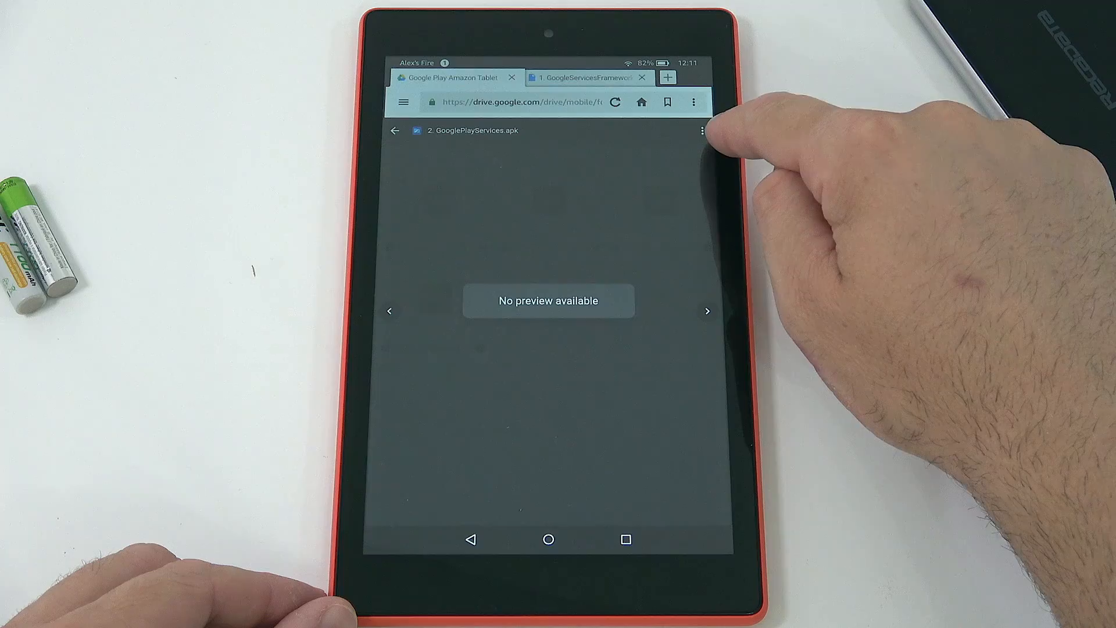
pyautogui.click(702, 131)
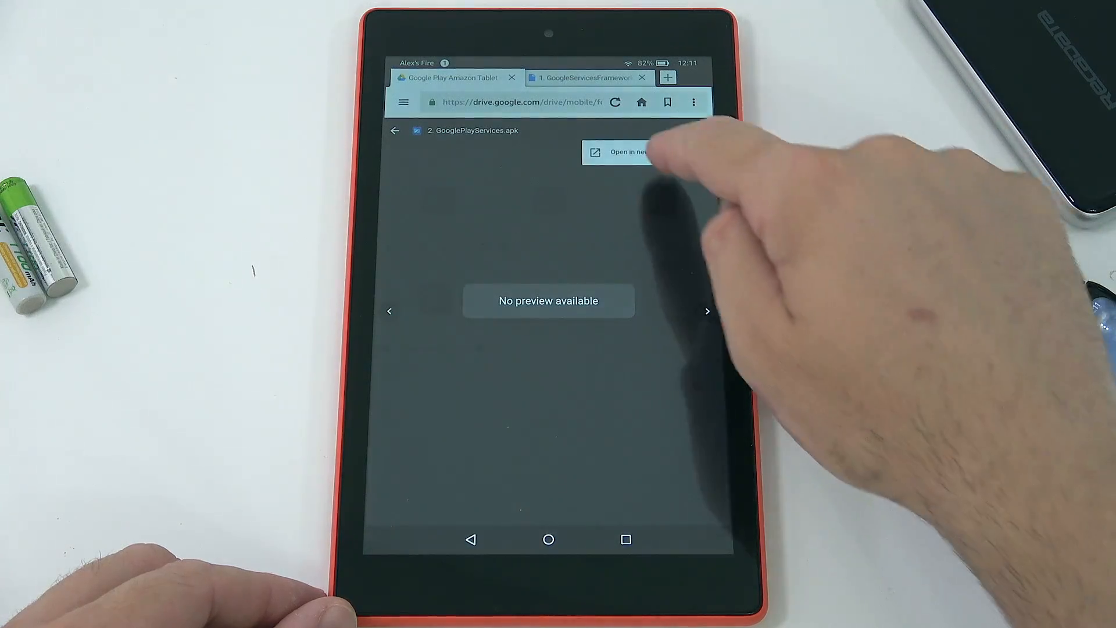
pyautogui.click(625, 151)
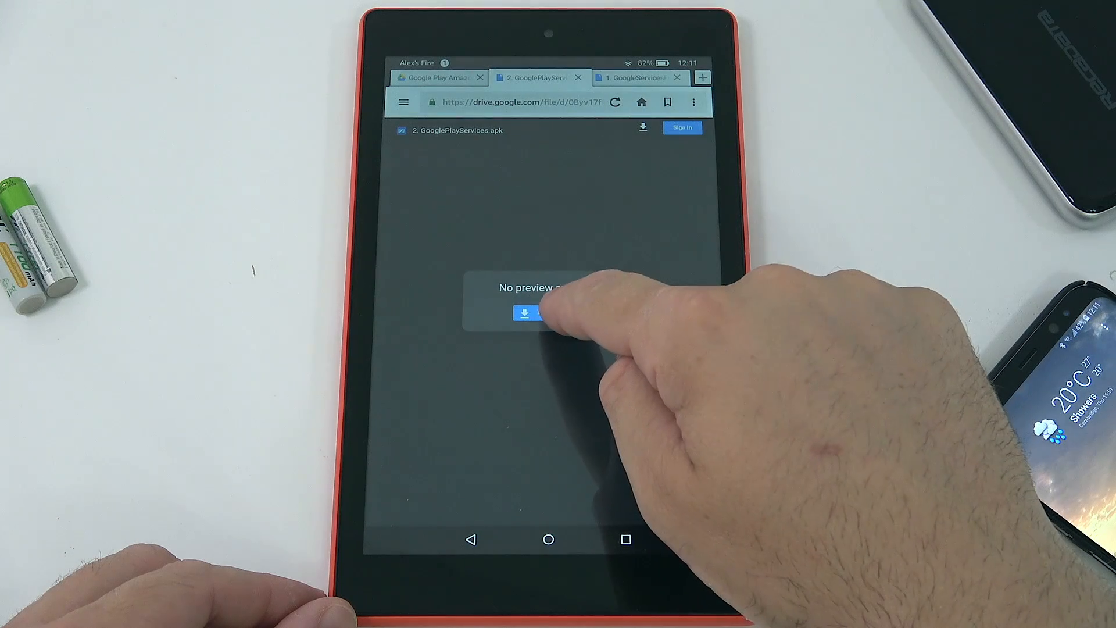
pyautogui.click(527, 314)
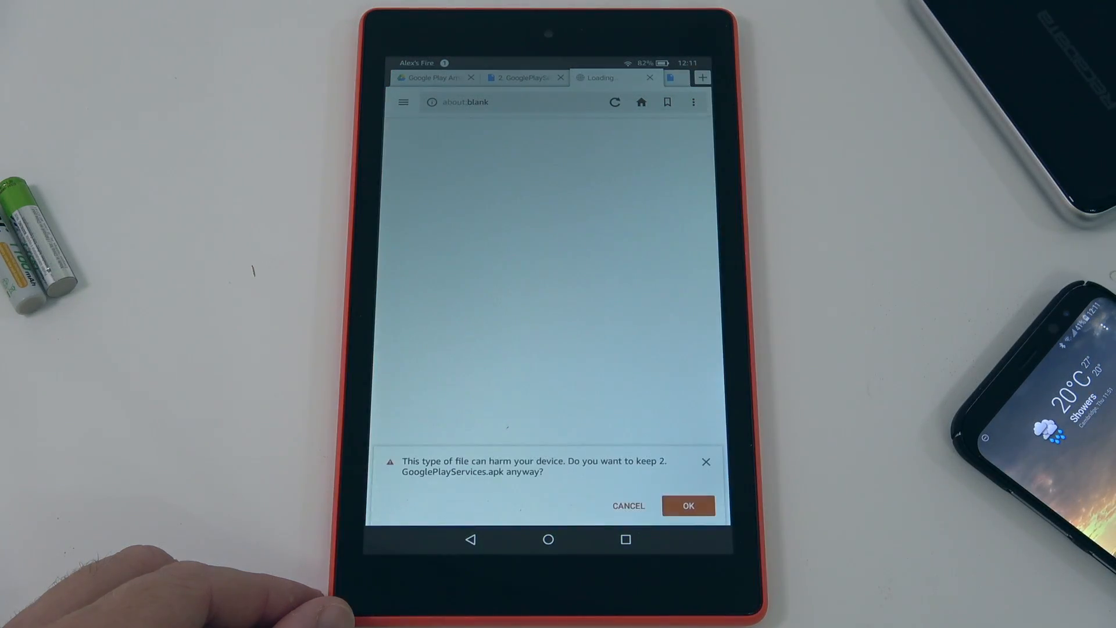
pyautogui.click(687, 506)
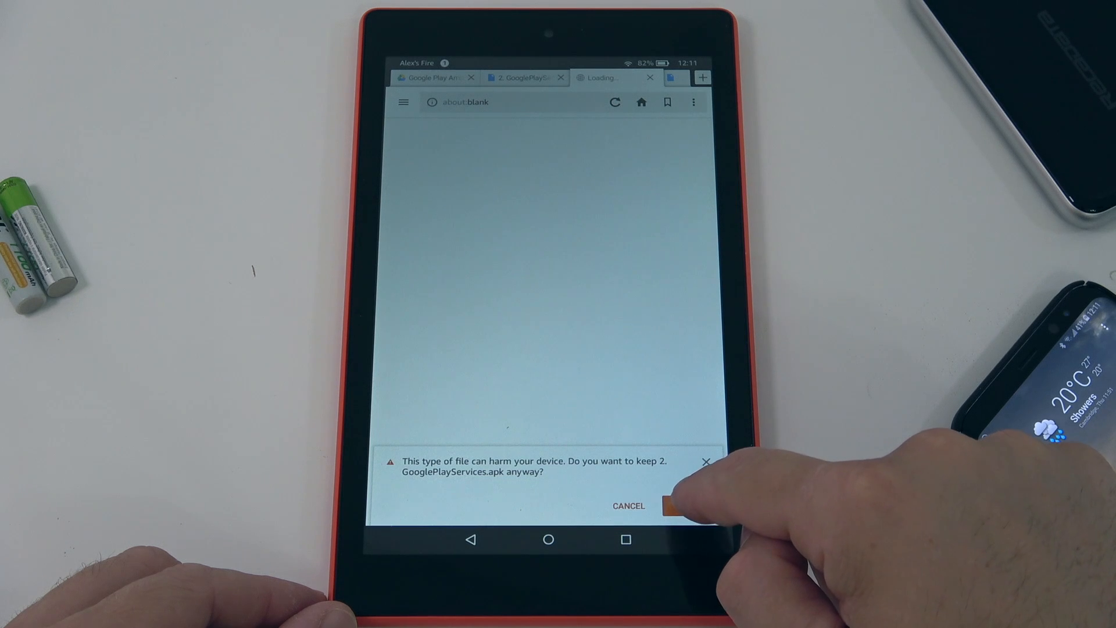
pyautogui.click(673, 506)
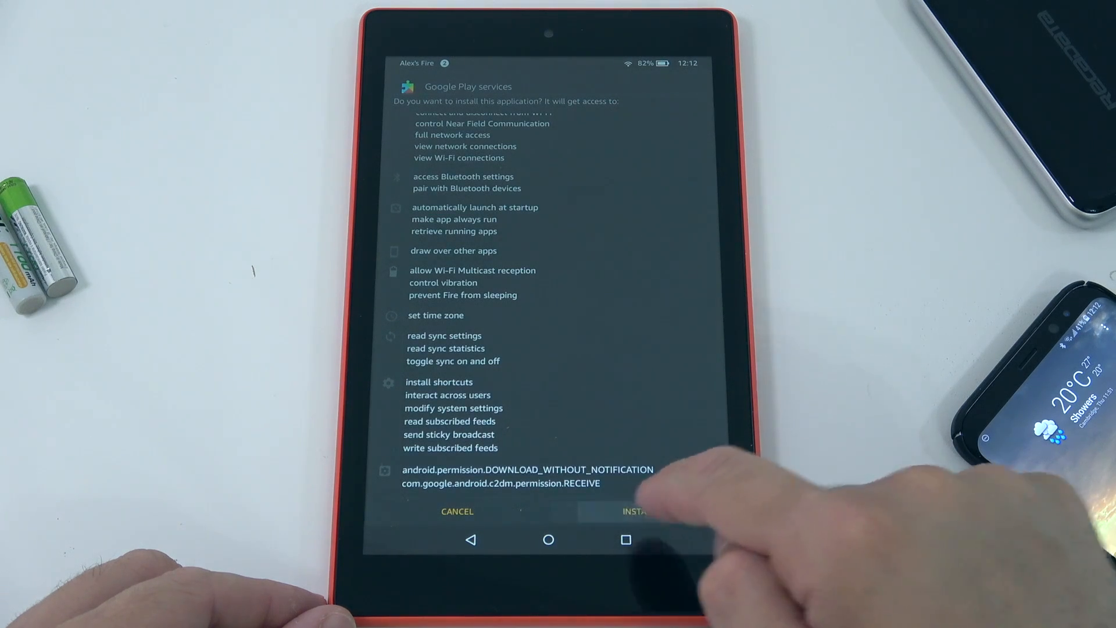
pyautogui.click(630, 512)
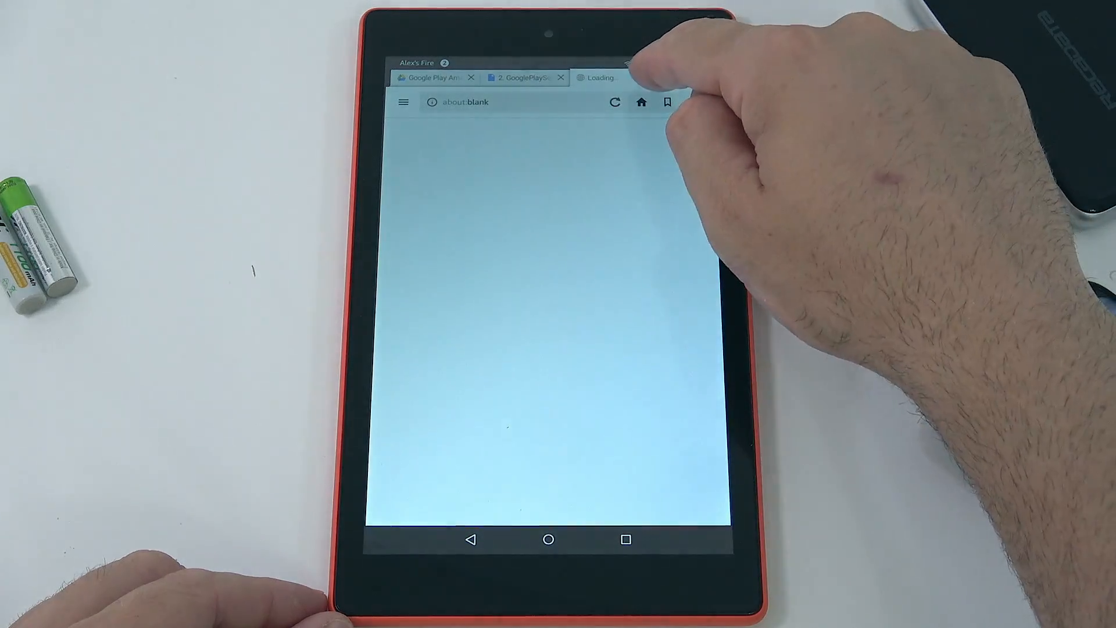
# Download GoogleAccountManager.apk, keep it despite the warning, and install Google Account Manager.
pyautogui.click(561, 77)
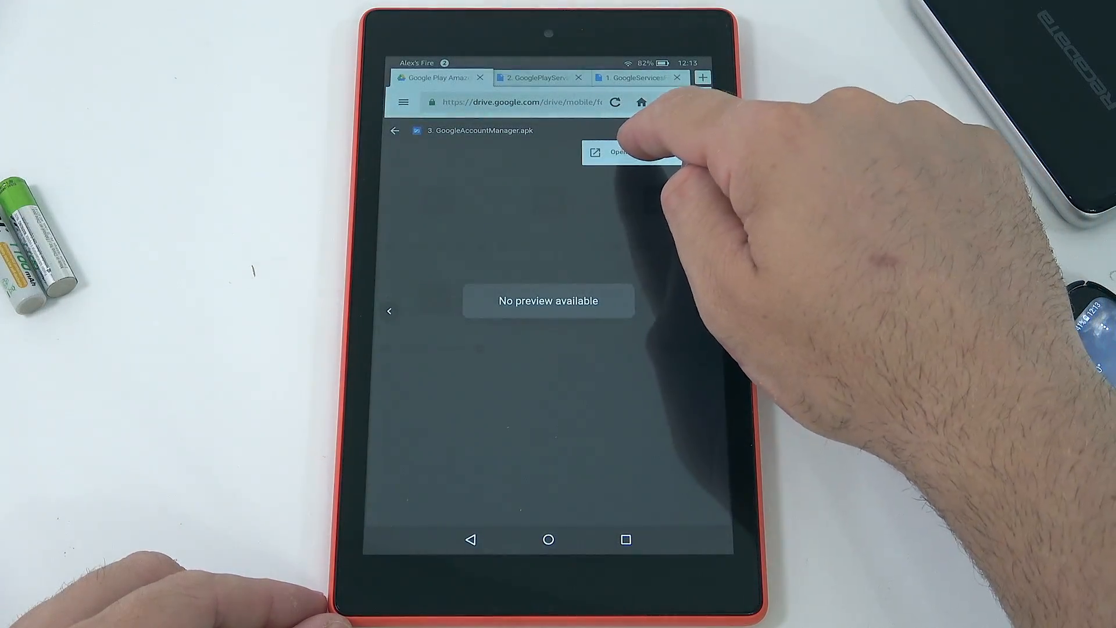
pyautogui.click(620, 151)
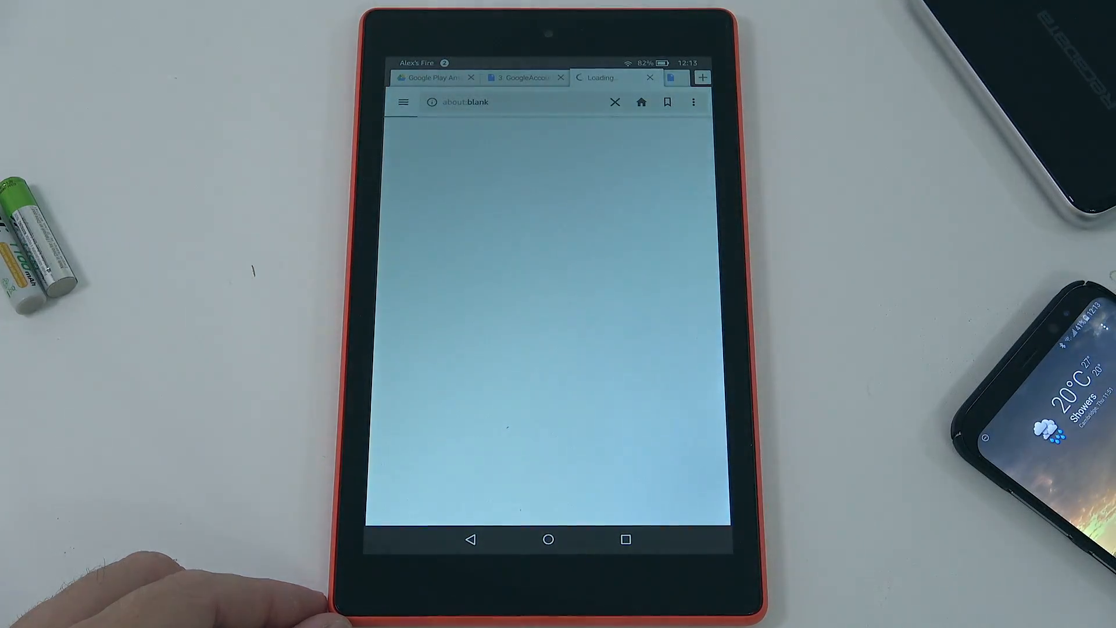
pyautogui.click(615, 102)
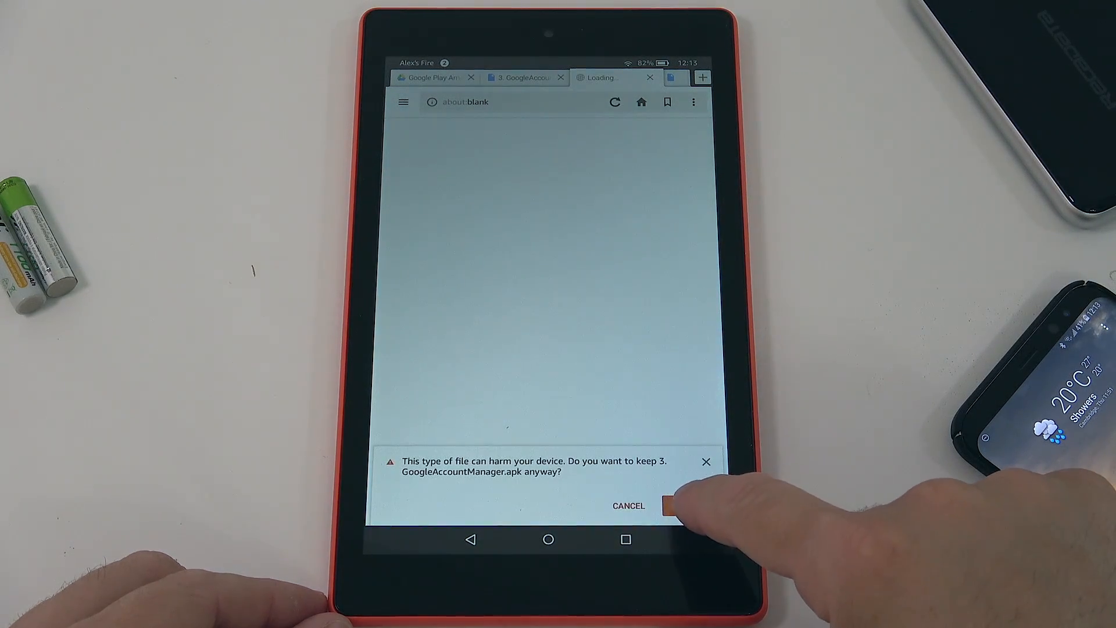
pyautogui.click(665, 505)
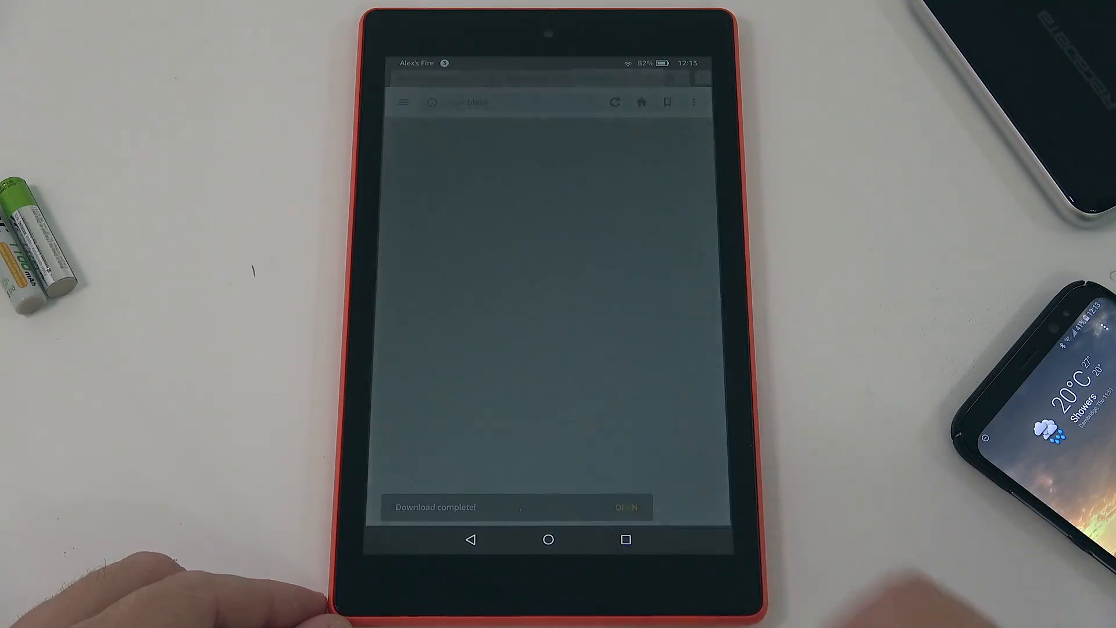
pyautogui.click(625, 507)
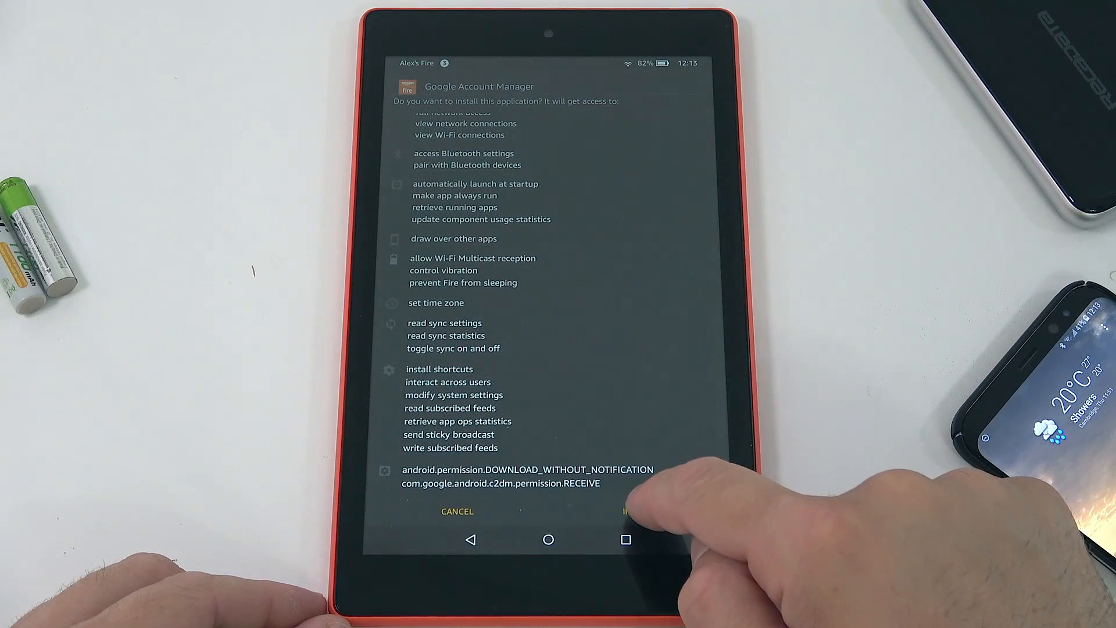
pyautogui.click(634, 512)
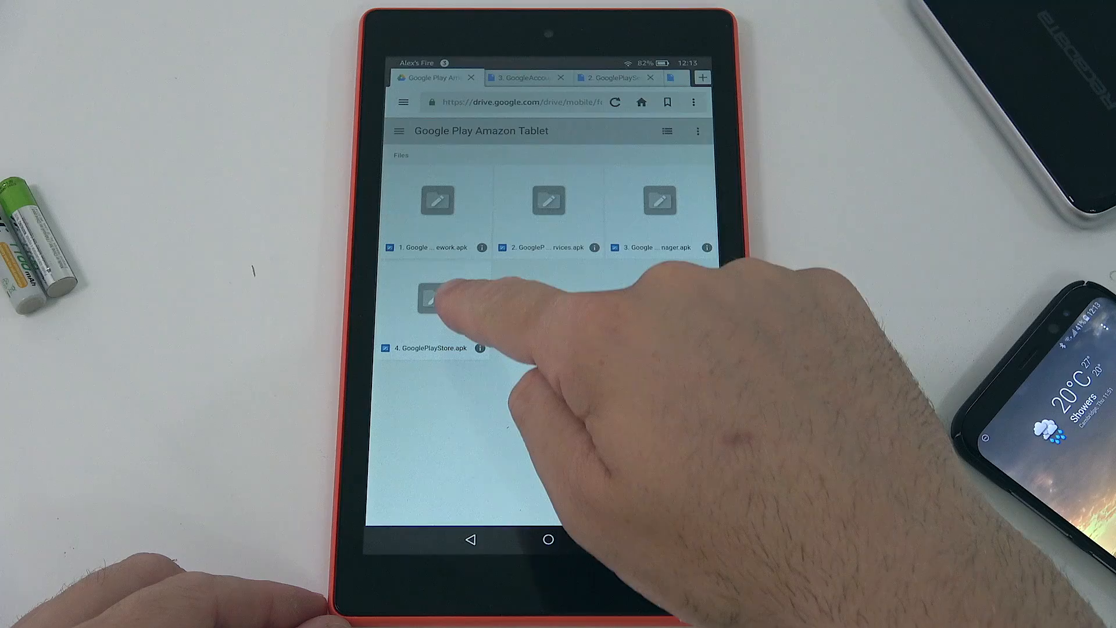
# Download GooglePlayStore.apk from Drive and launch its installer.
pyautogui.click(436, 300)
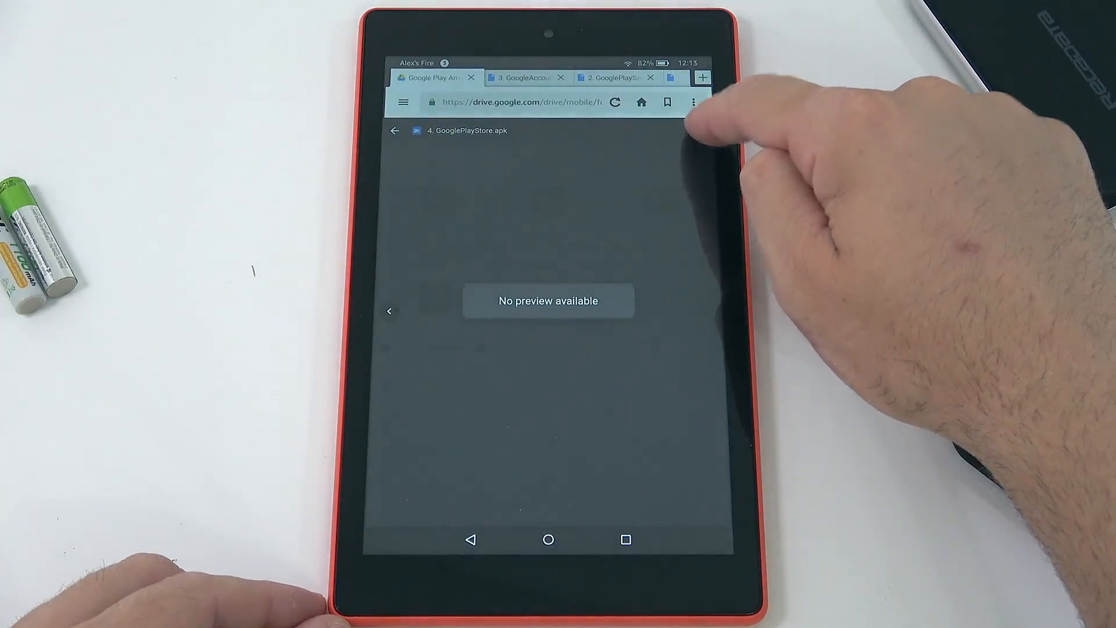
pyautogui.click(702, 77)
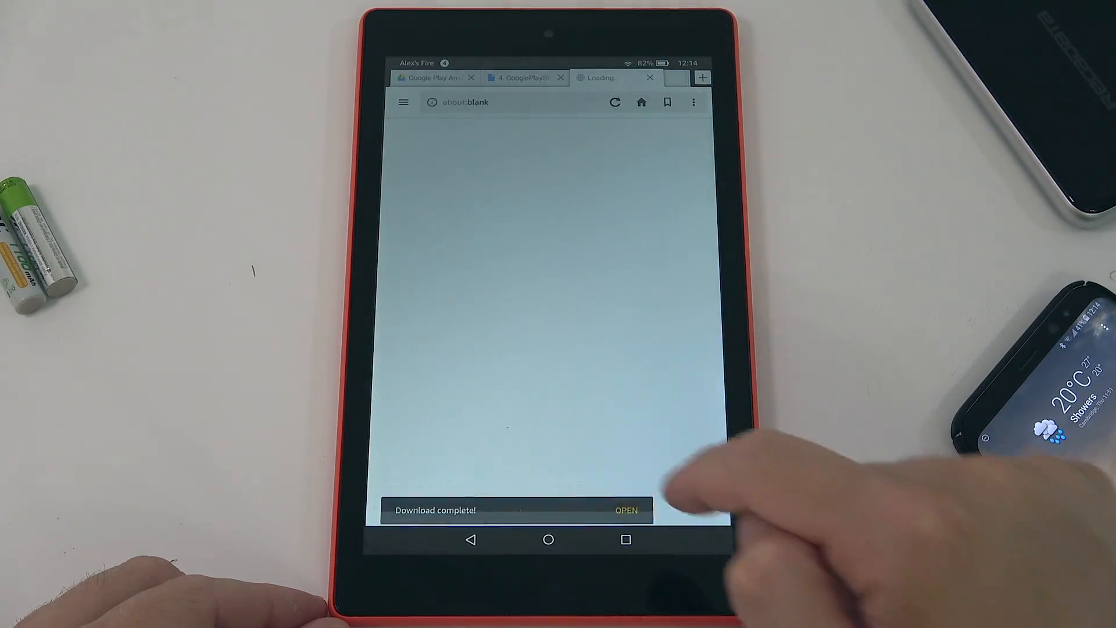
pyautogui.click(625, 511)
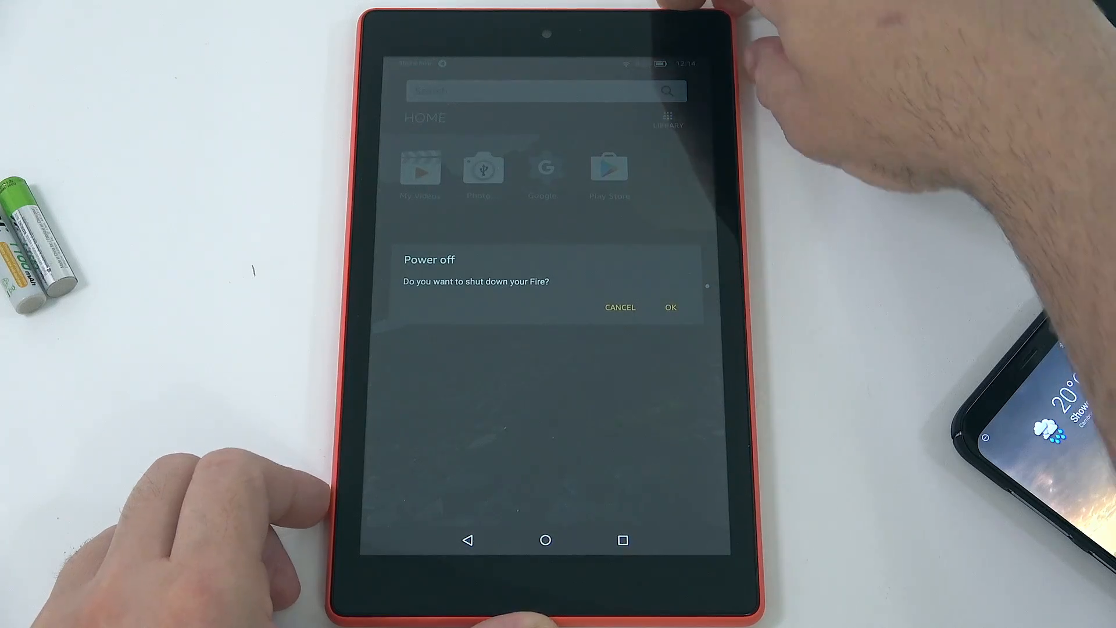
# Confirm powering off the Fire tablet.
pyautogui.click(670, 307)
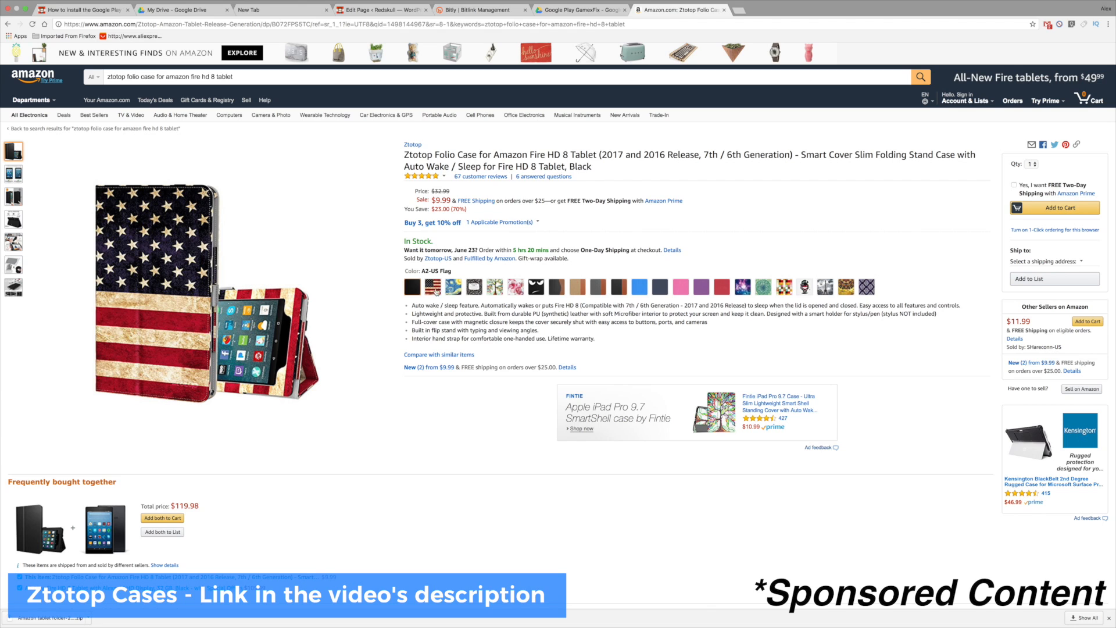
pyautogui.click(495, 287)
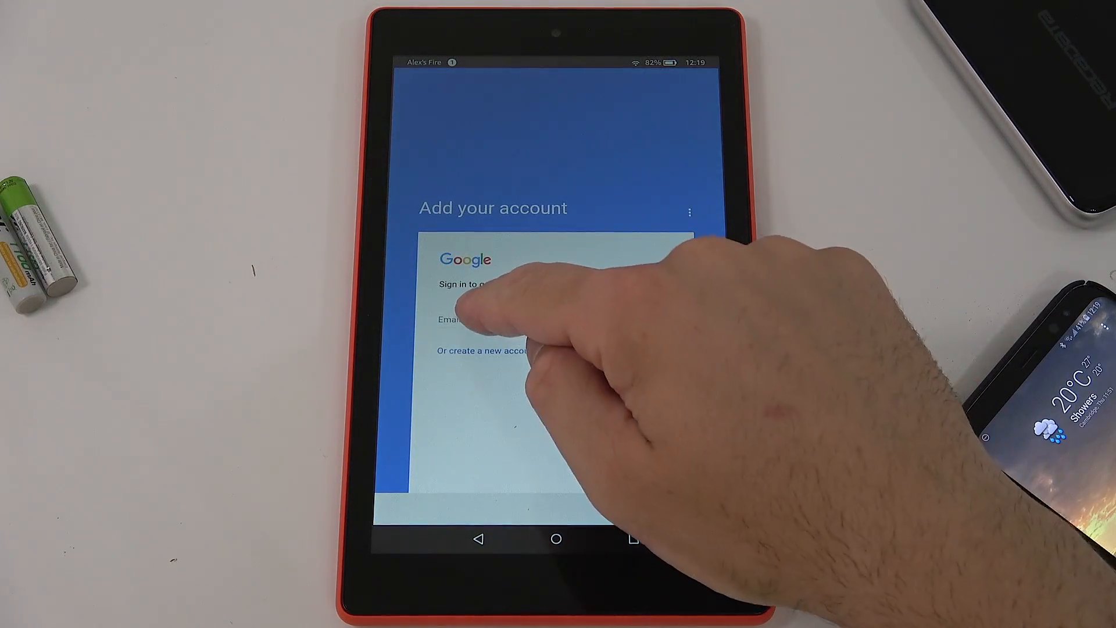
# Sign in to Play Store with a Google account, choose No thanks for payment, and reach the store home.
pyautogui.click(555, 320)
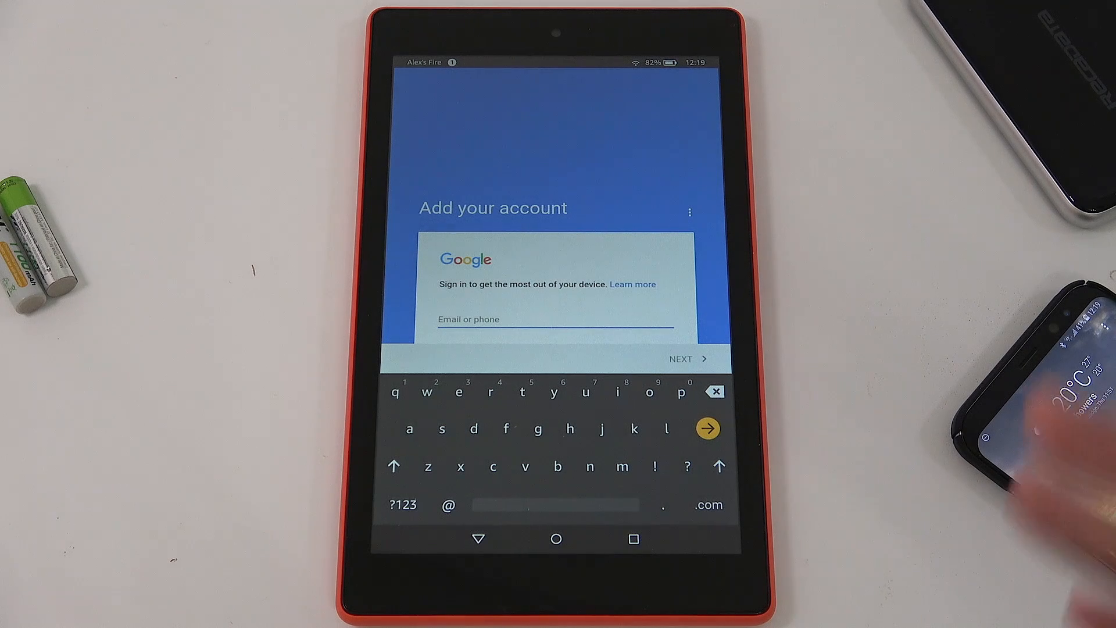
pyautogui.click(707, 428)
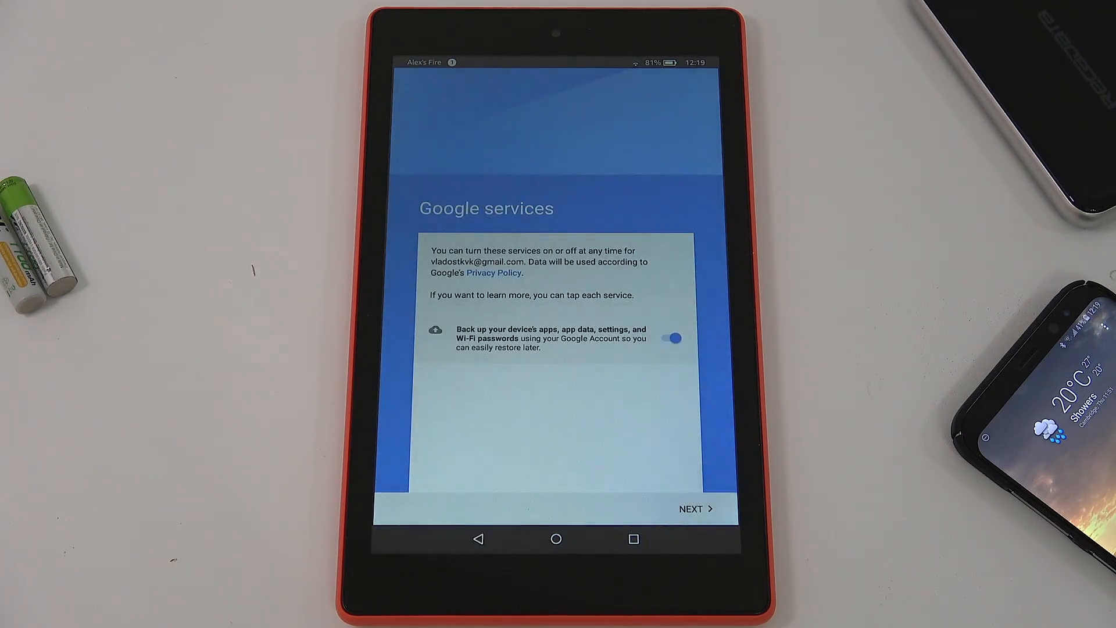
pyautogui.click(690, 508)
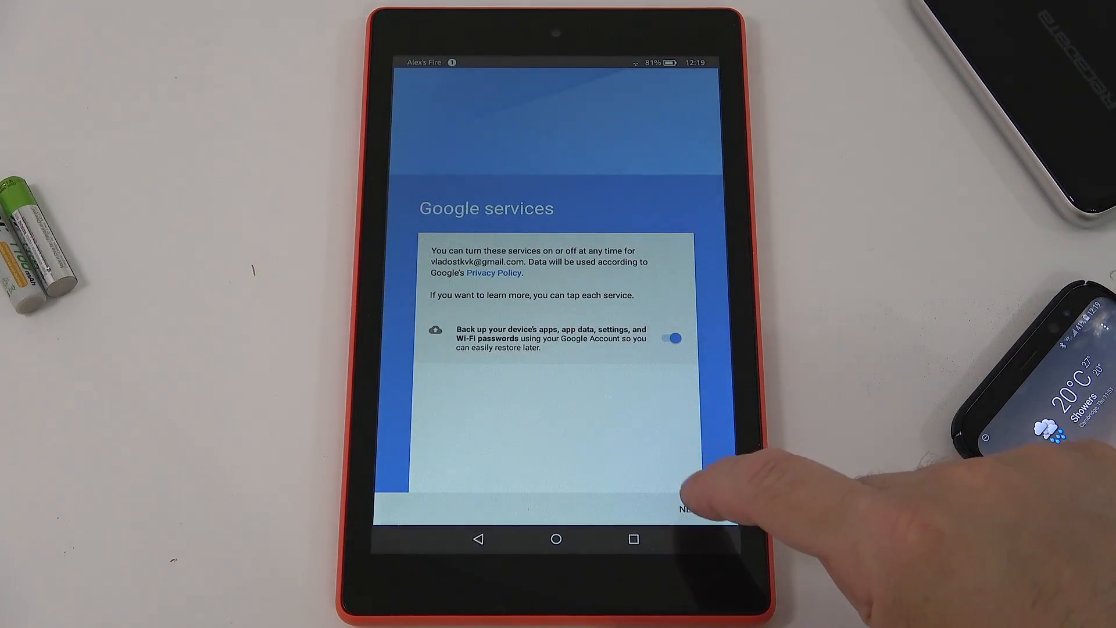
pyautogui.click(680, 510)
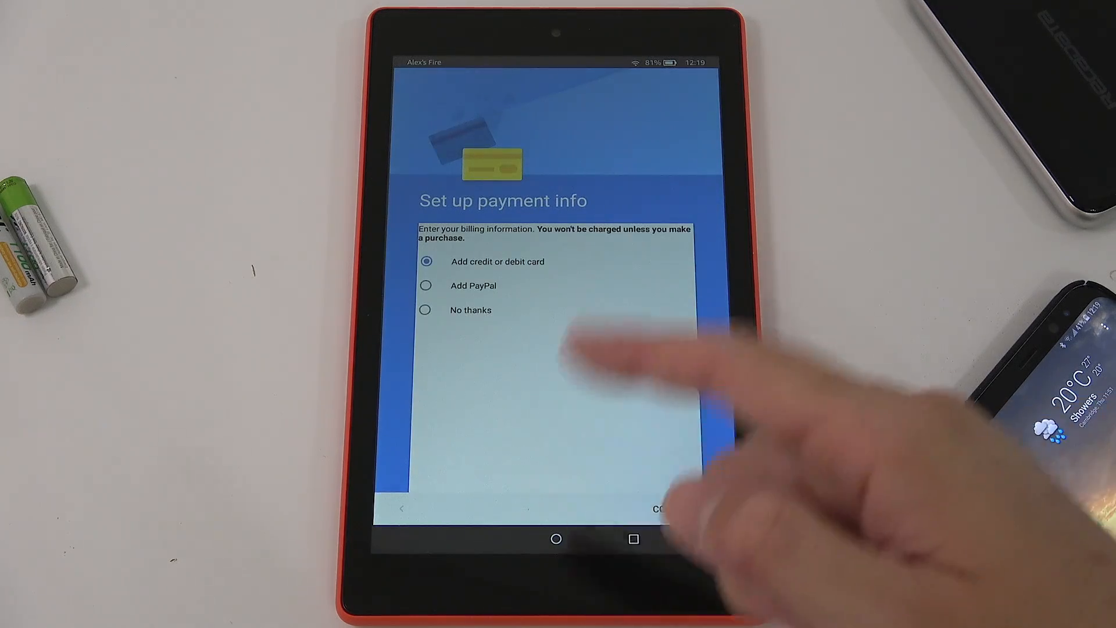
pyautogui.click(425, 309)
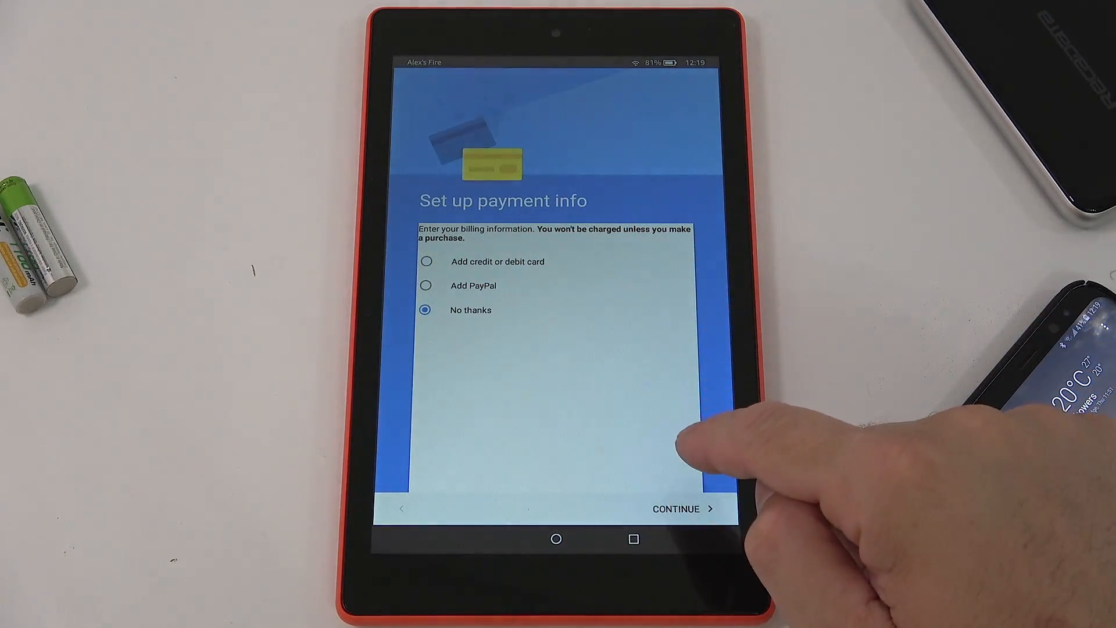
pyautogui.click(674, 509)
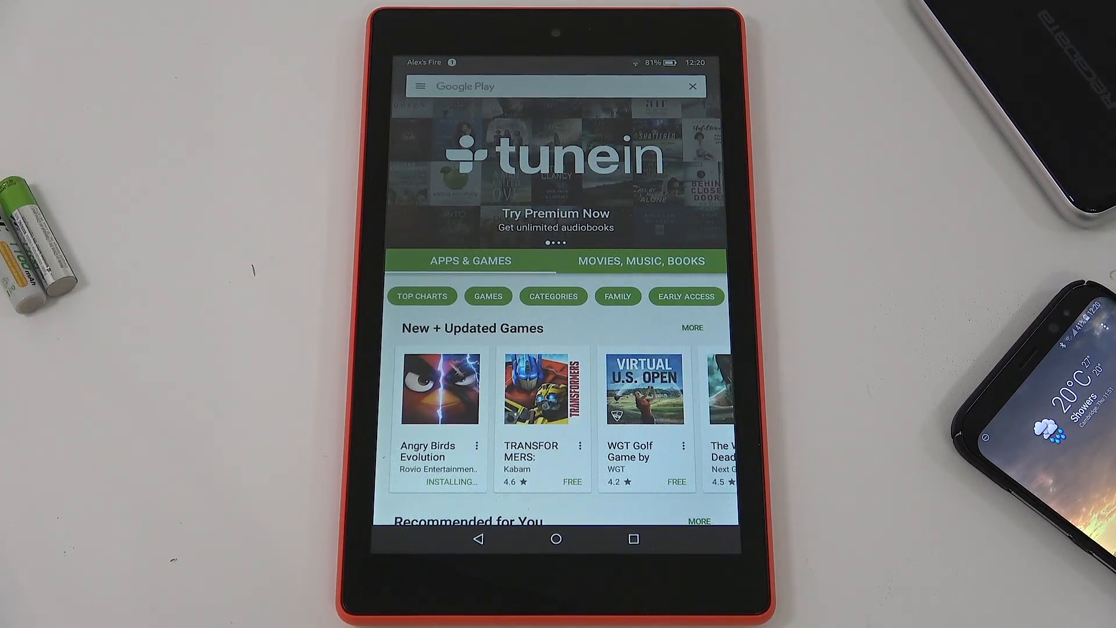
# Scroll through the Play Store game recommendations and return to the Fire home screen.
pyautogui.scroll(-3)
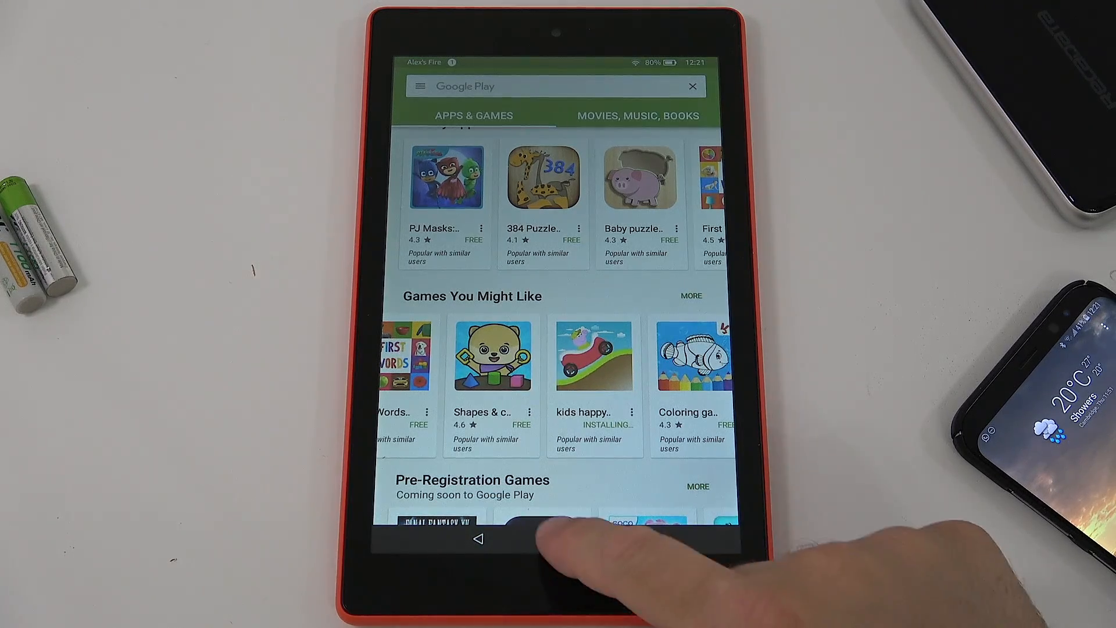
pyautogui.click(557, 538)
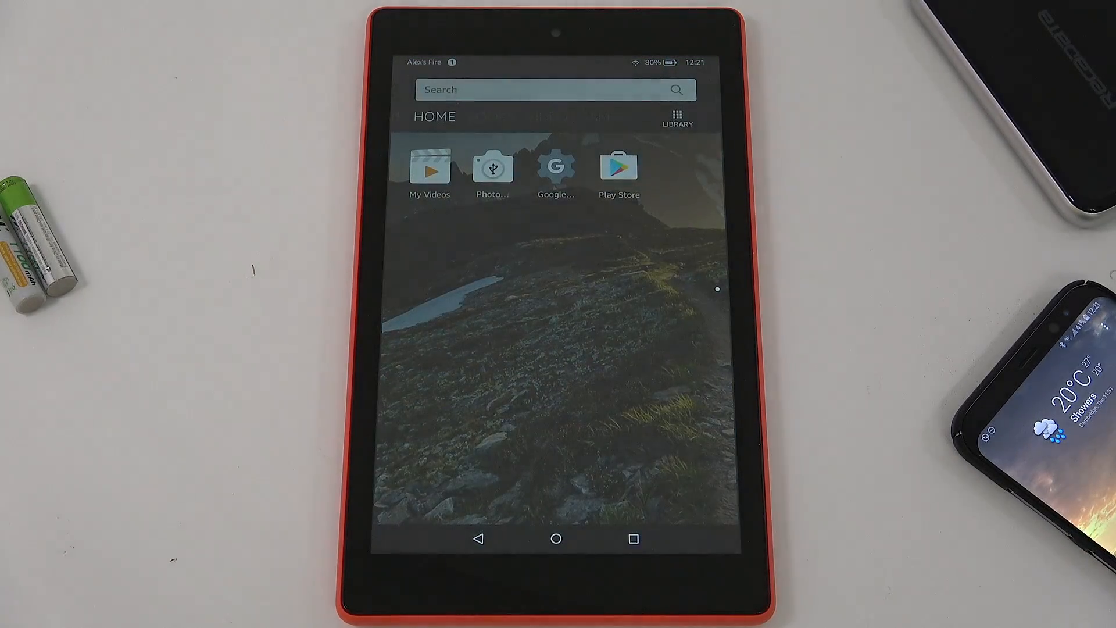